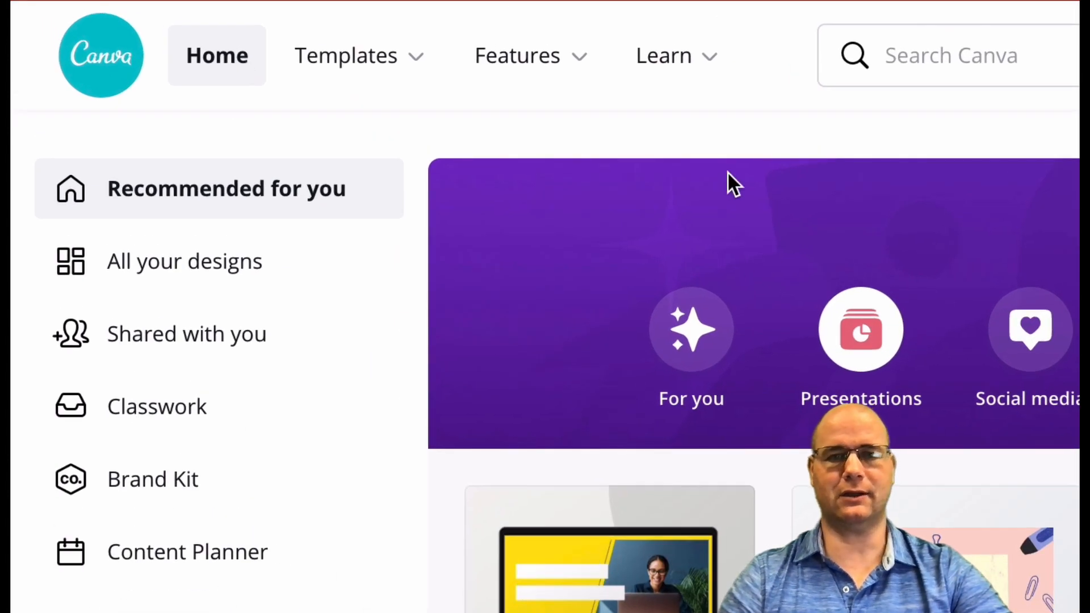
- Show the Presentations design options and browse down to Talking Presentation
{"action": "left_click", "coordinate": [861, 330]}
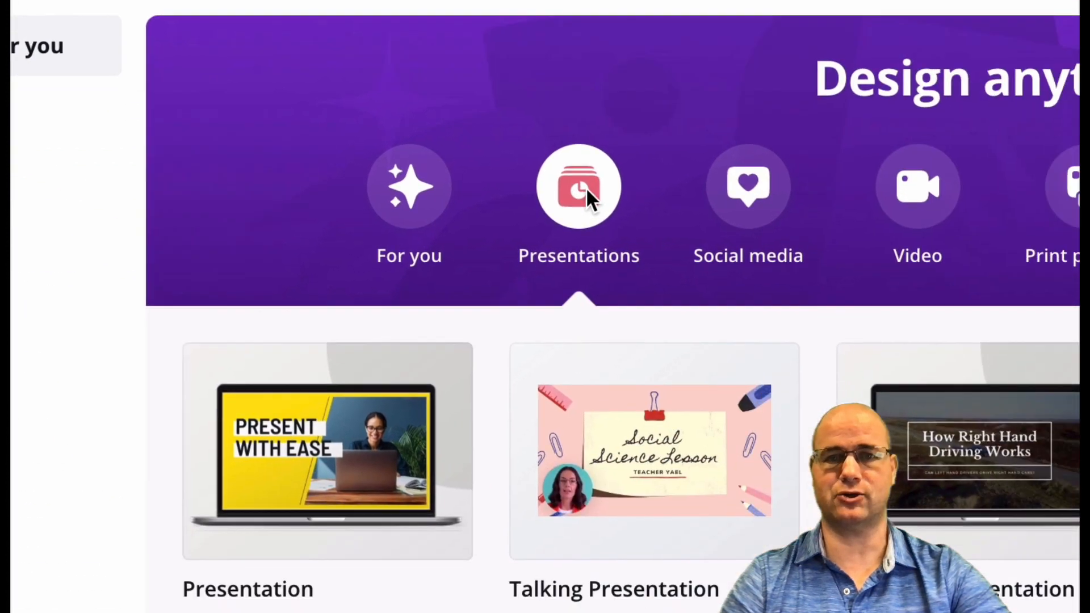
{"action": "scroll", "scroll_direction": "down", "scroll_amount": 3}
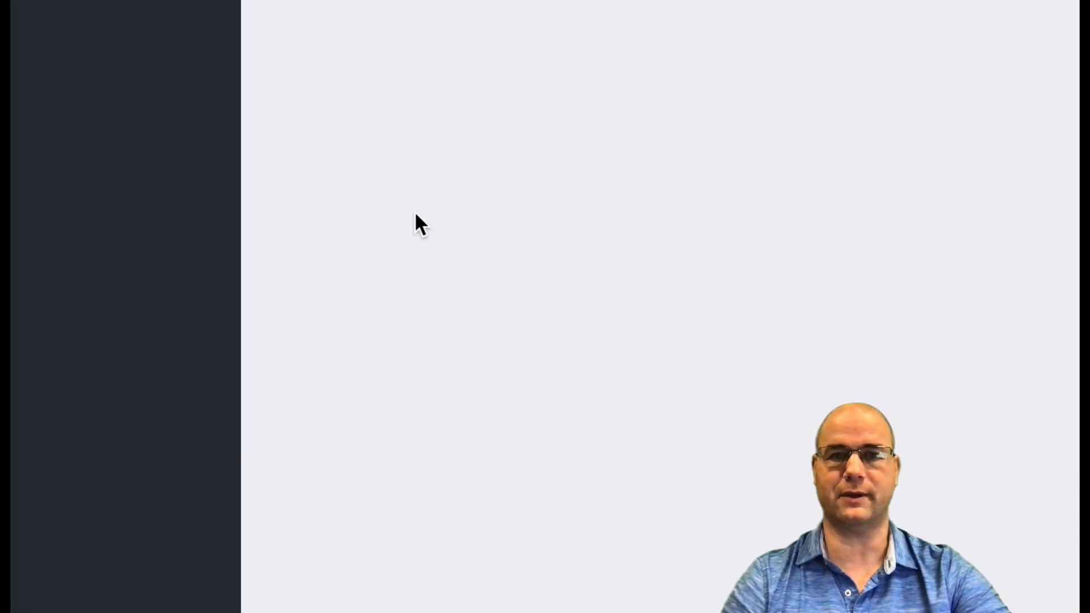
- Open the Colorful 3D Space Tutorial Video Presentation template's 14 pages
{"action": "left_click", "coordinate": [54, 14]}
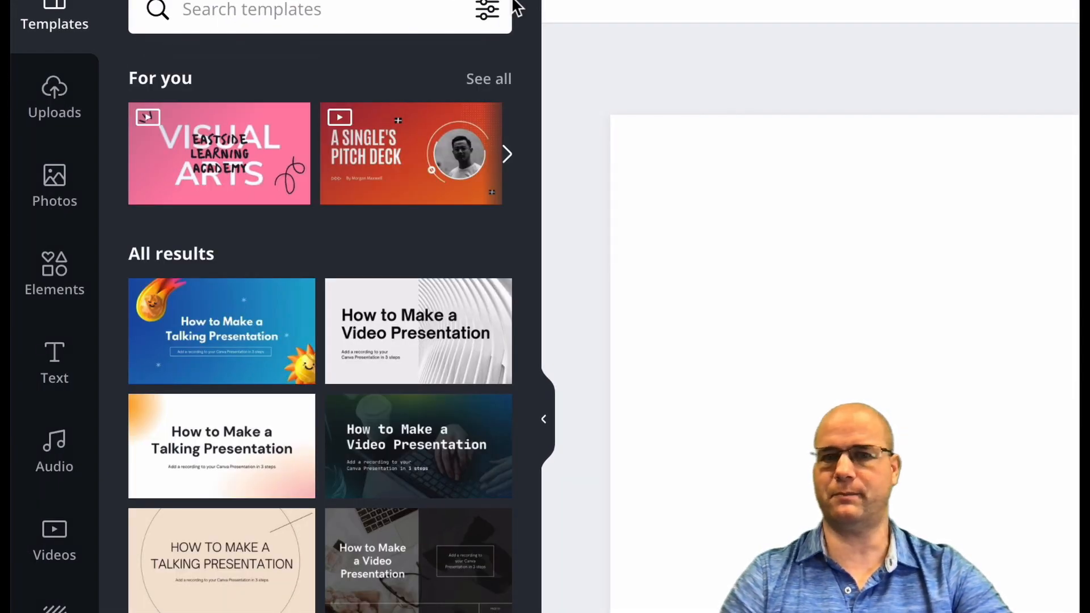
{"action": "mouse_move", "coordinate": [282, 209]}
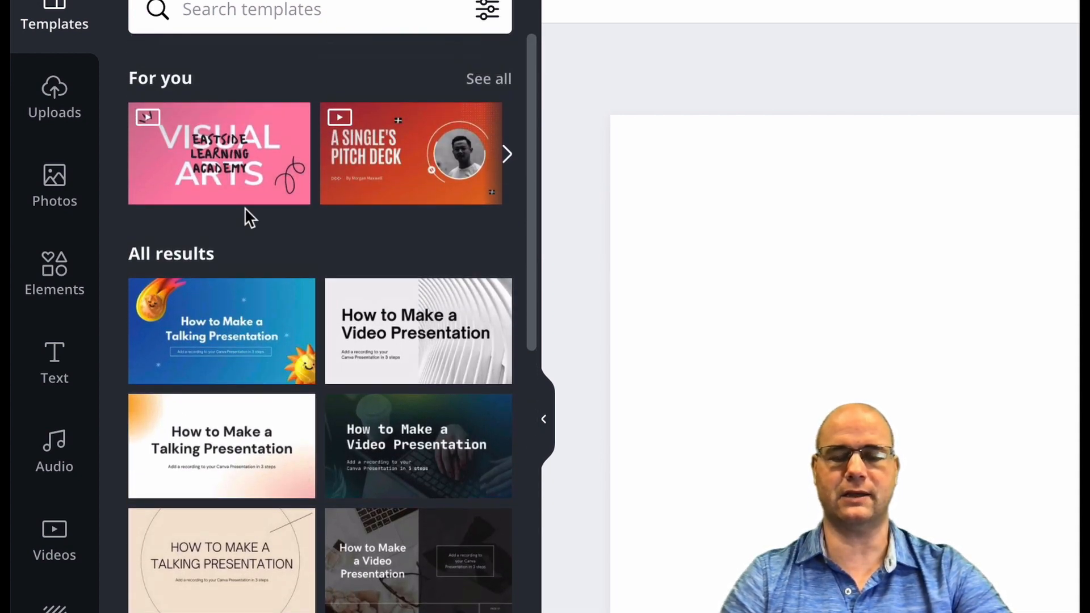
{"action": "mouse_move", "coordinate": [246, 346]}
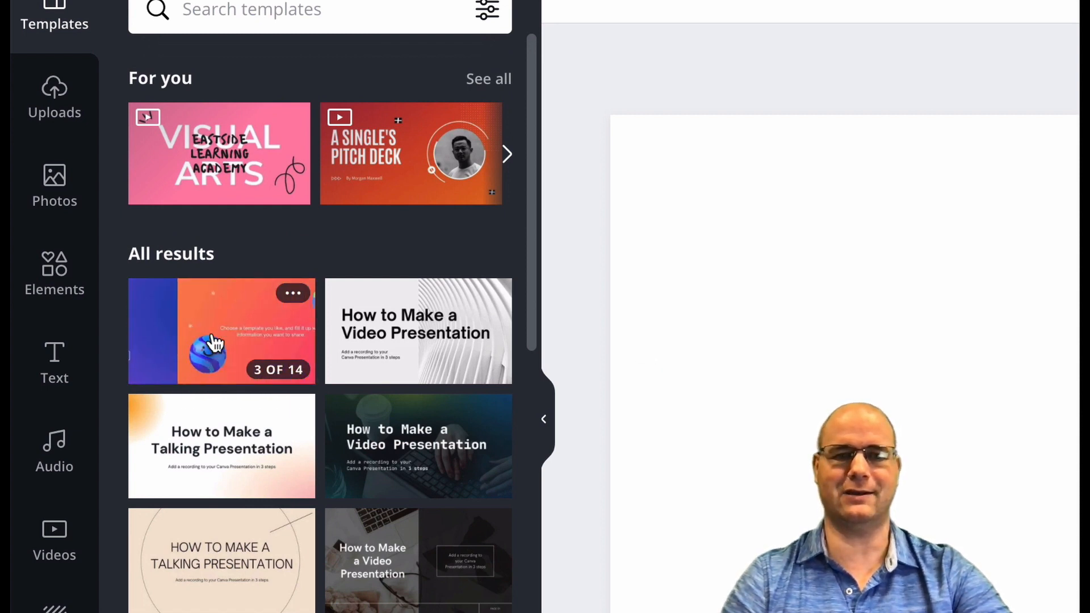
{"action": "left_click", "coordinate": [220, 331]}
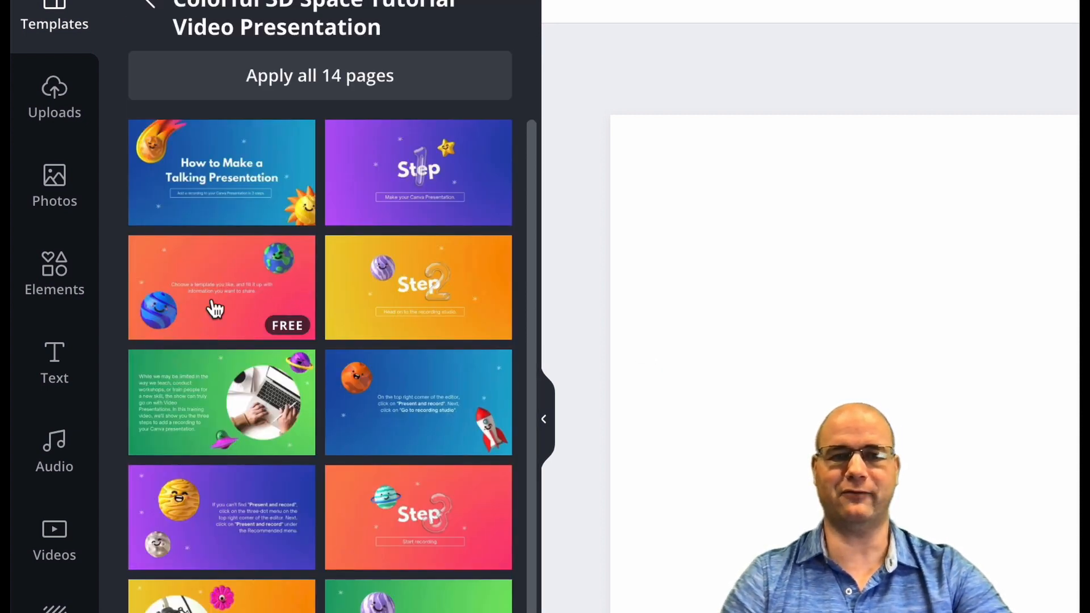
{"action": "mouse_move", "coordinate": [327, 135]}
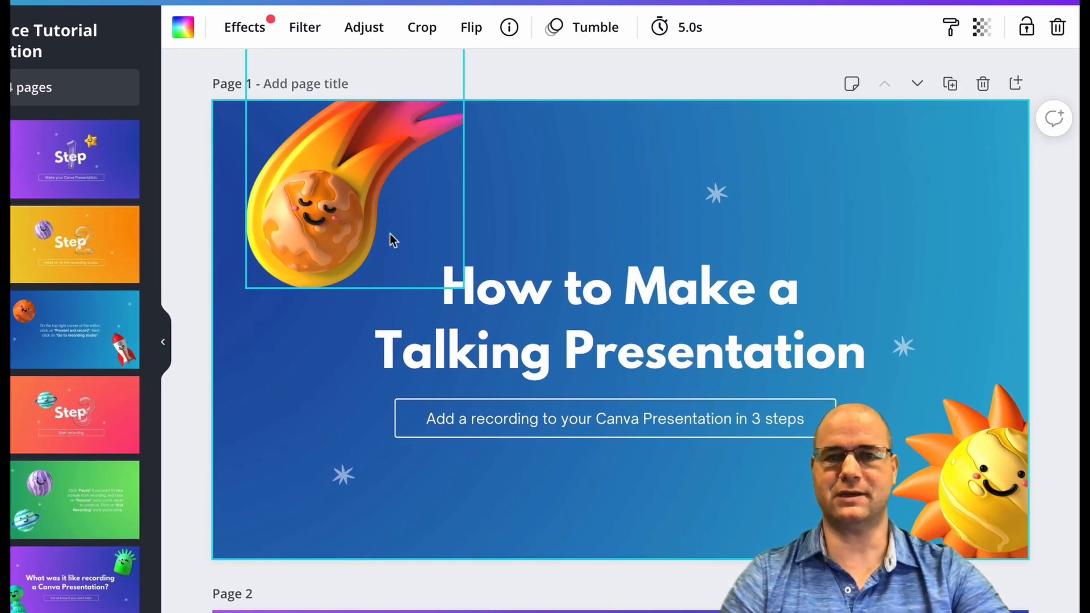
- Hide the Templates side panel so the title slide fills the workspace
{"action": "left_click", "coordinate": [611, 198]}
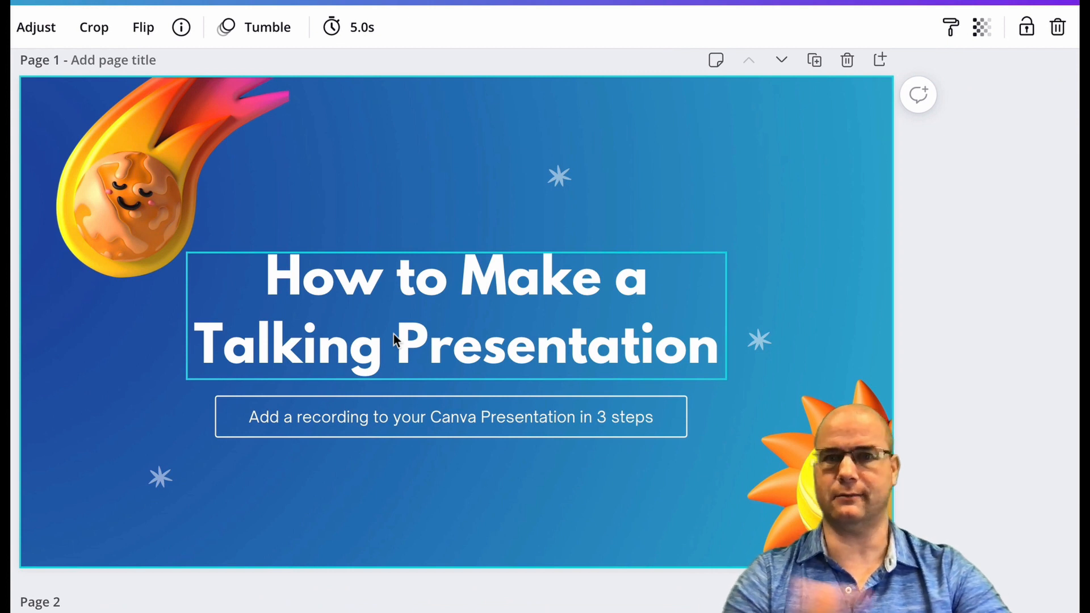
{"action": "scroll", "scroll_direction": "down", "scroll_amount": 3}
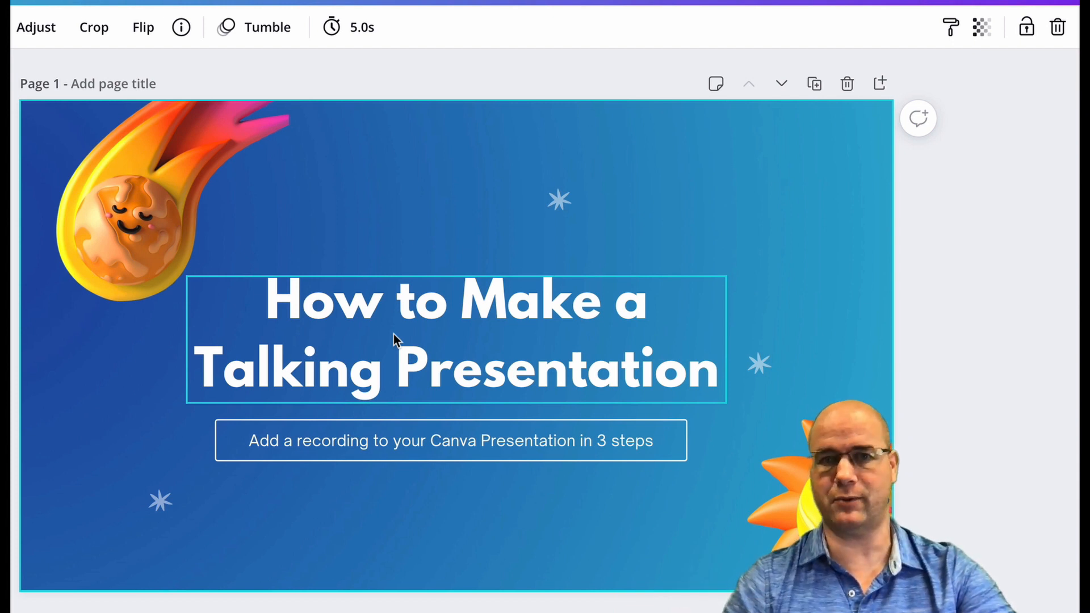
{"action": "scroll", "scroll_direction": "down", "scroll_amount": 3}
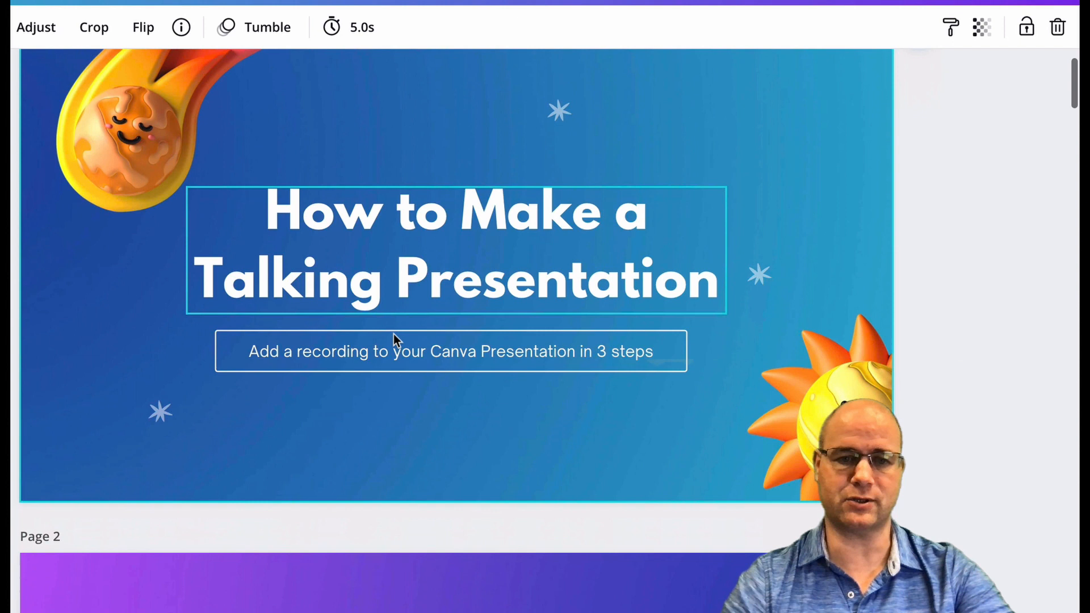
{"action": "scroll", "scroll_direction": "down", "scroll_amount": 3}
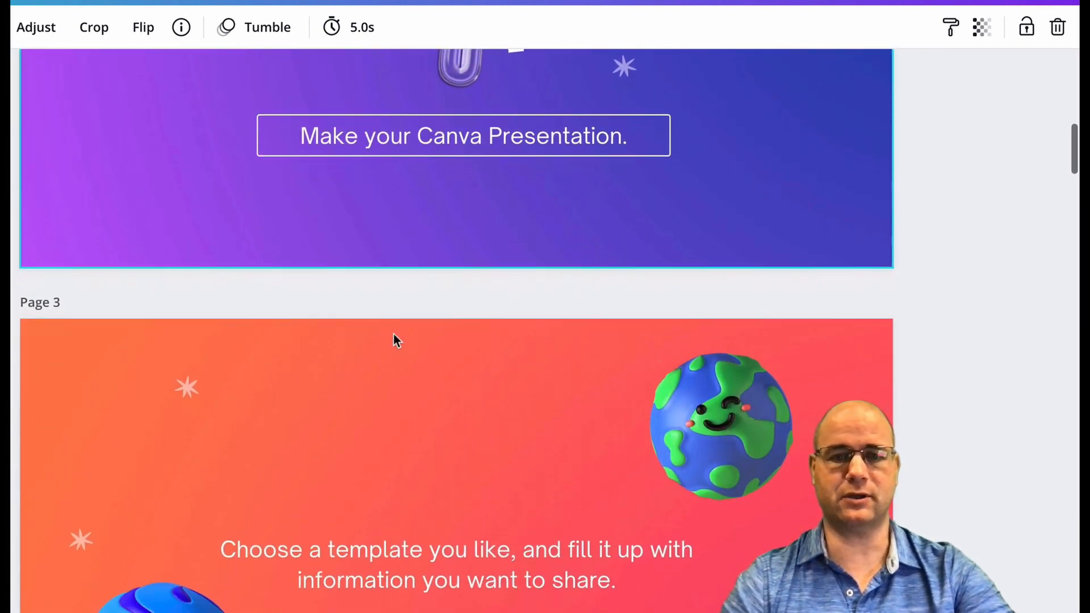
{"action": "scroll", "scroll_direction": "down", "scroll_amount": 3}
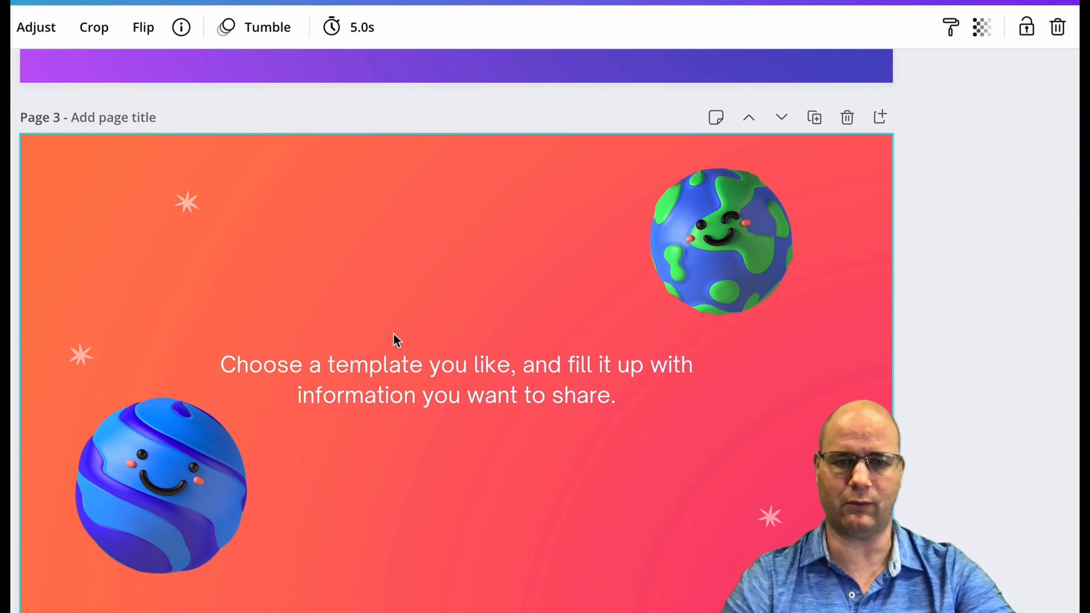
{"action": "scroll", "scroll_direction": "down", "scroll_amount": 3}
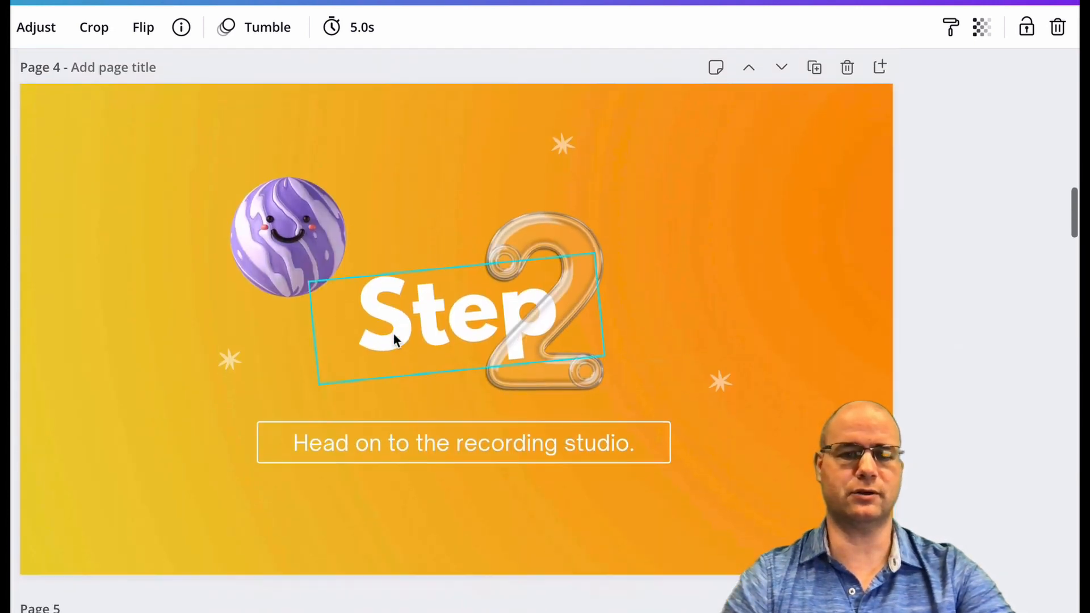
{"action": "scroll", "scroll_direction": "down", "scroll_amount": 3}
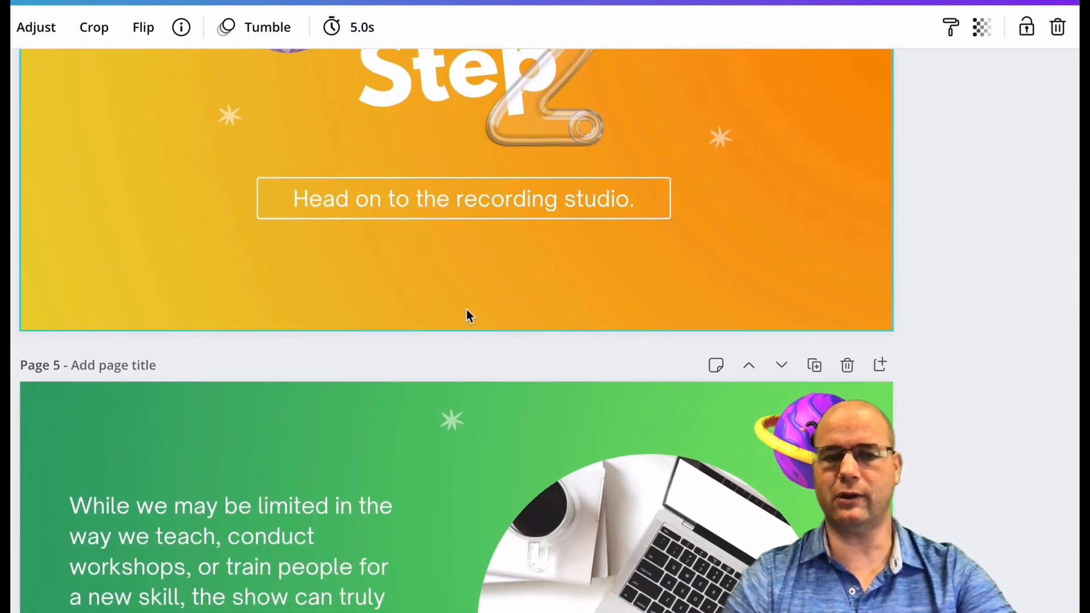
{"action": "scroll", "scroll_direction": "down", "scroll_amount": 3}
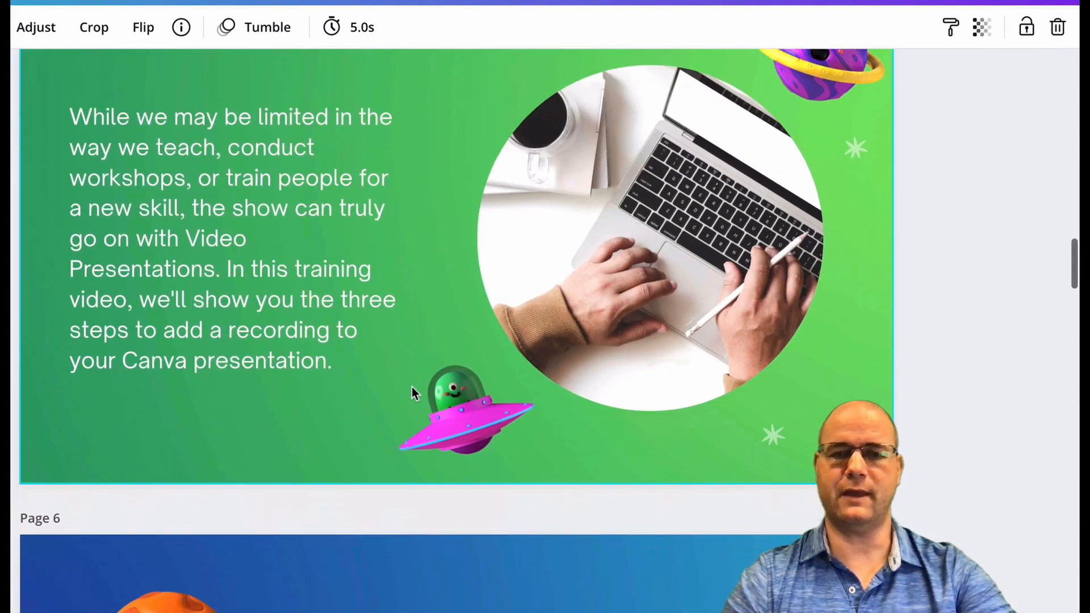
{"action": "scroll", "scroll_direction": "up", "scroll_amount": 3}
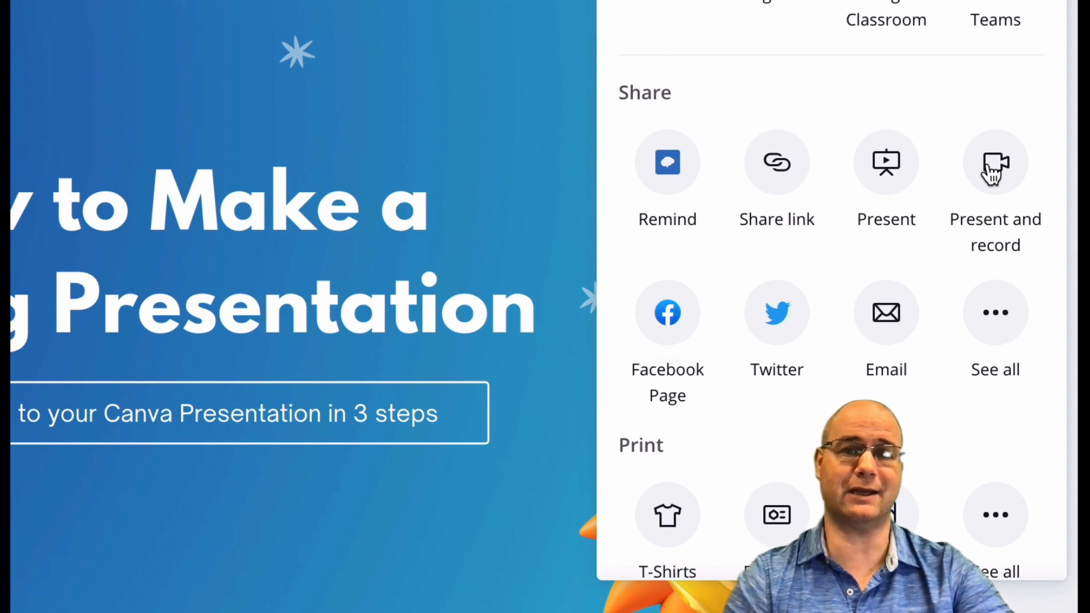
{"action": "mouse_move", "coordinate": [909, 179]}
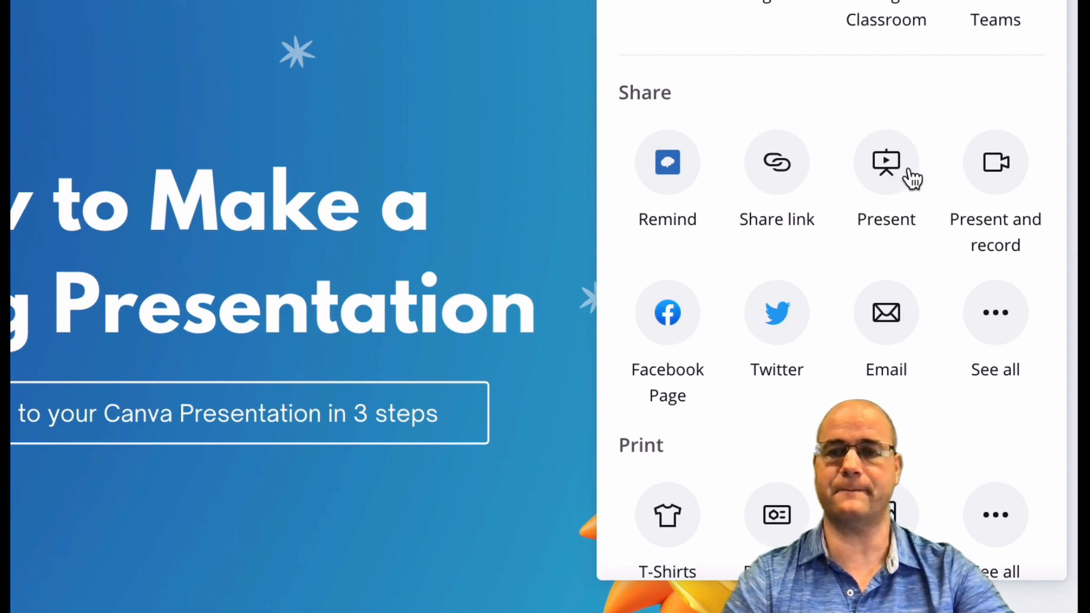
- Enter Present and record mode from the Share menu
{"action": "left_click", "coordinate": [995, 163]}
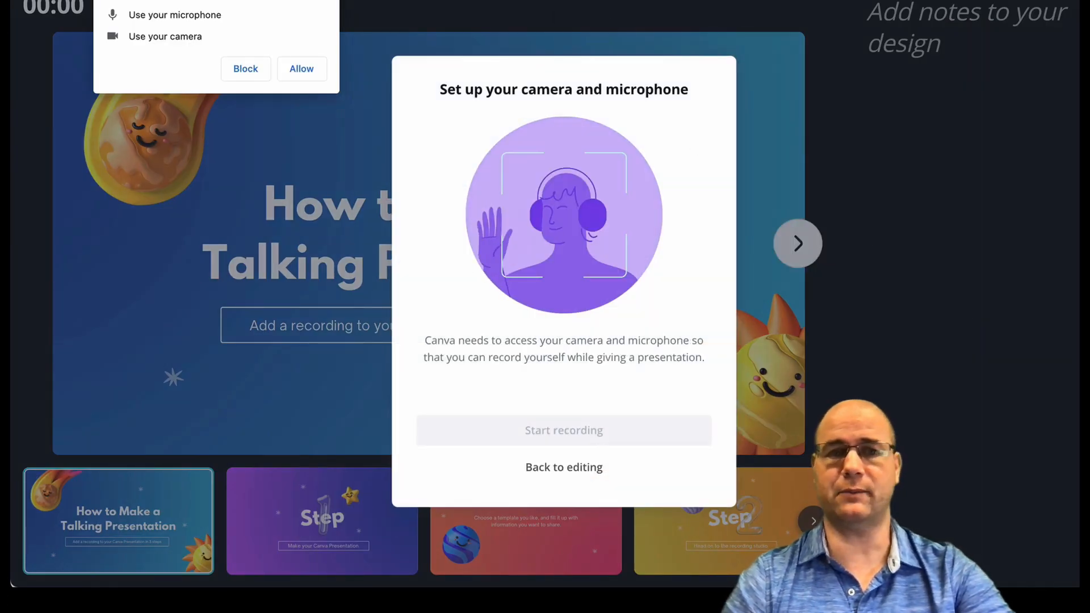
- Grant camera and mic access, select the USB PnP Audio Device microphone, and start recording
{"action": "left_click", "coordinate": [301, 68]}
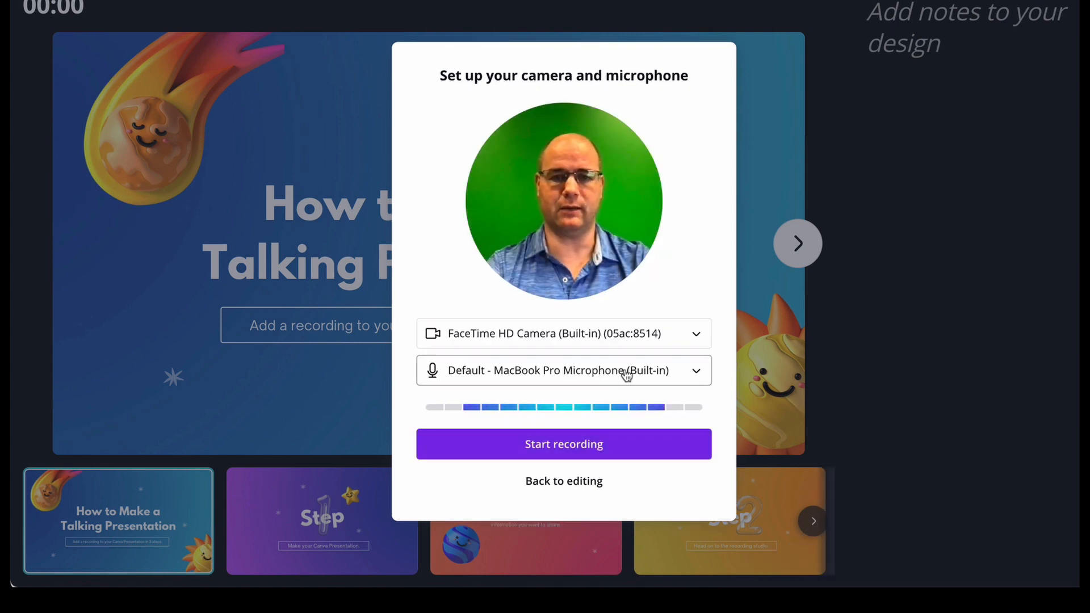
{"action": "mouse_move", "coordinate": [582, 374]}
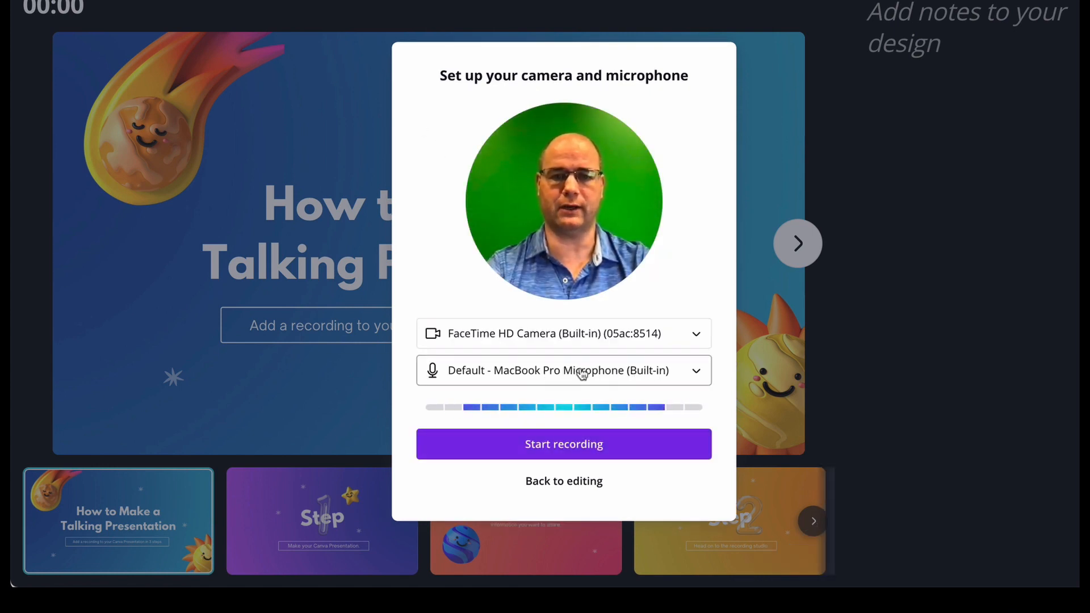
{"action": "left_click", "coordinate": [563, 370]}
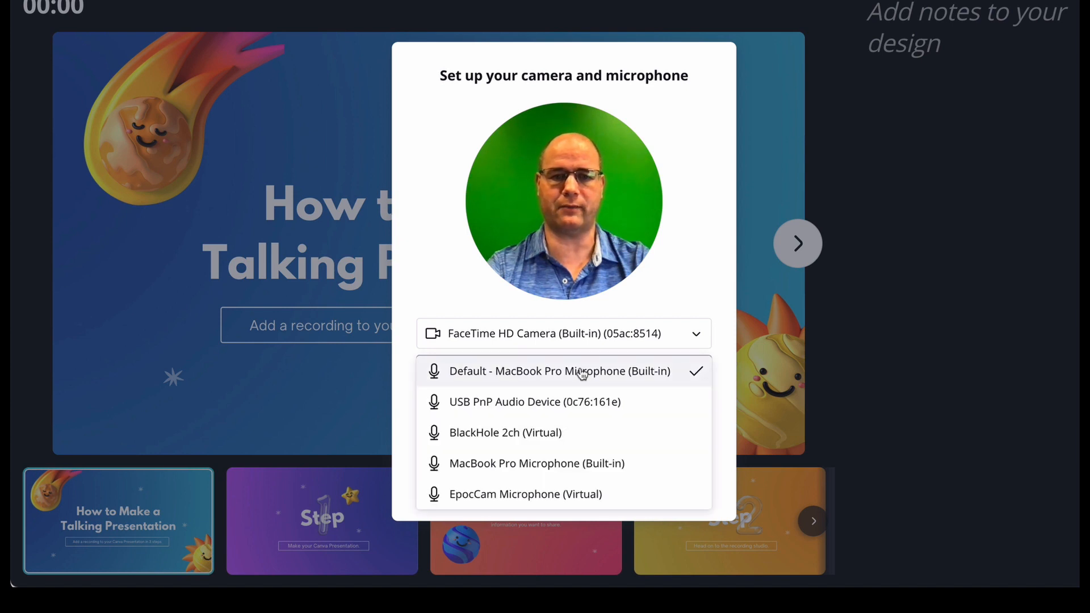
{"action": "left_click", "coordinate": [534, 402]}
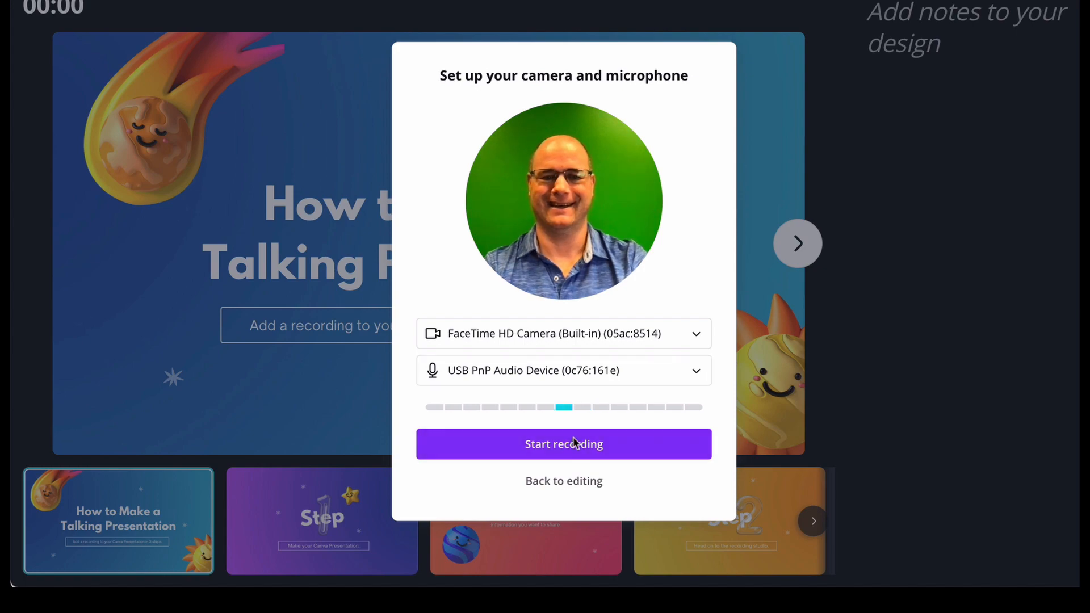
{"action": "left_click", "coordinate": [563, 444]}
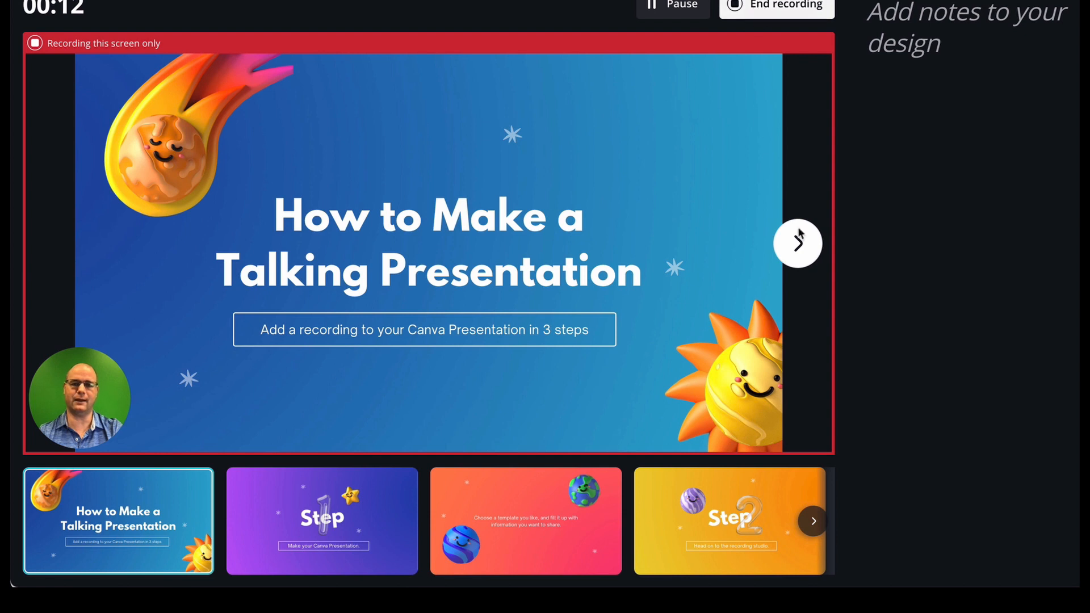
- Advance through the Step 1, template-choice and Step 2 slides to the green introduction slide
{"action": "left_click", "coordinate": [798, 243]}
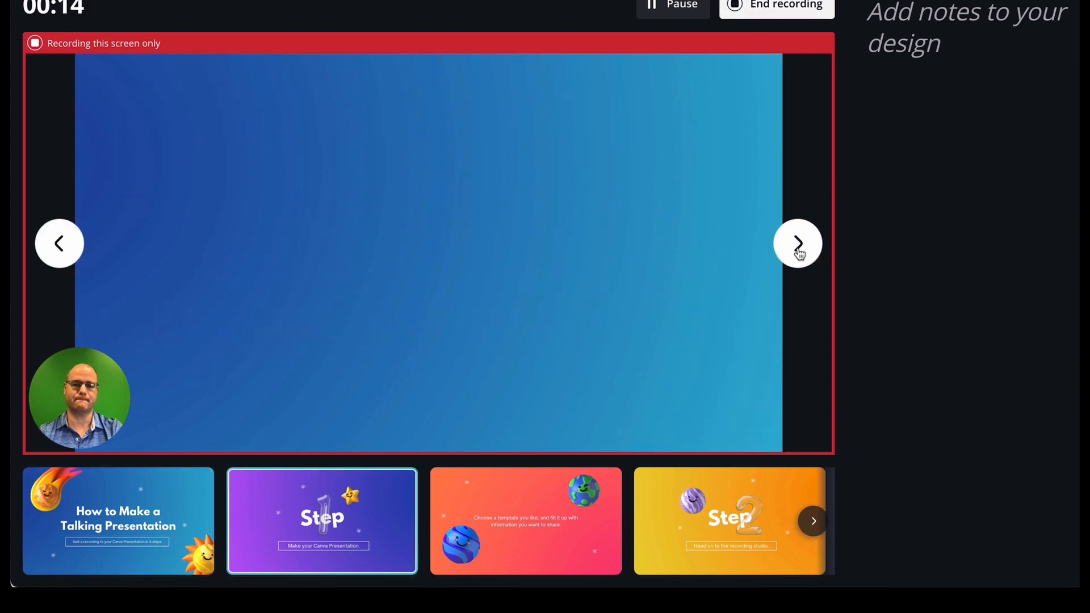
{"action": "left_click", "coordinate": [797, 243]}
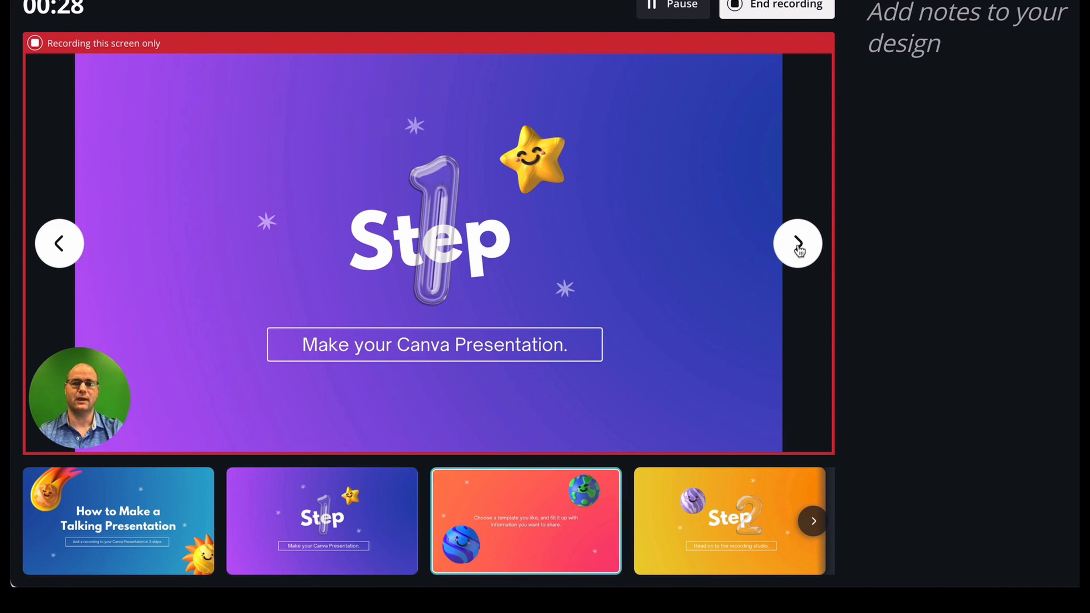
{"action": "left_click", "coordinate": [798, 243]}
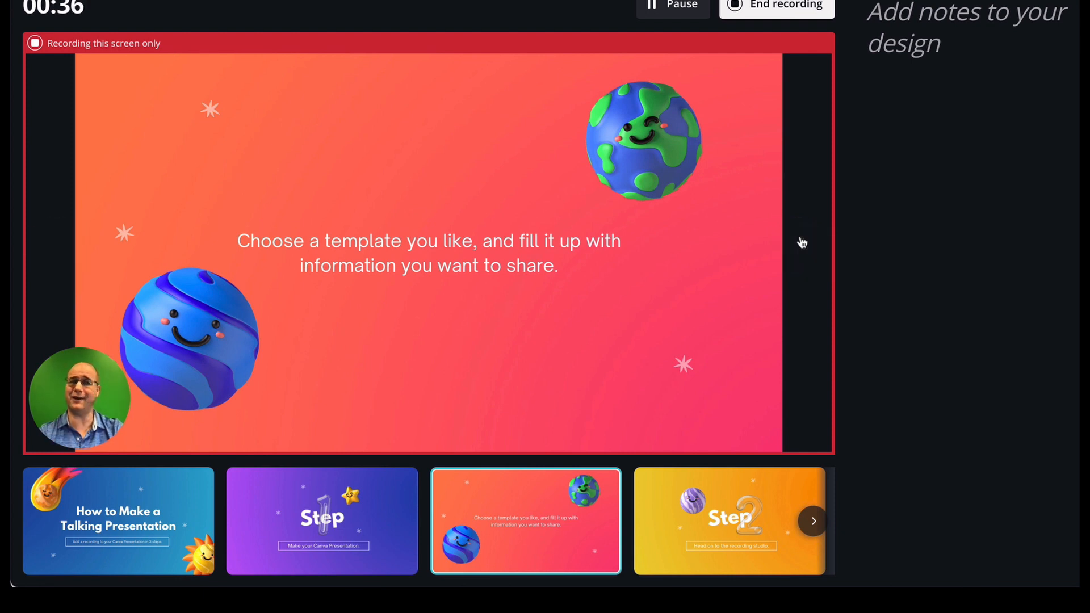
{"action": "left_click", "coordinate": [813, 521]}
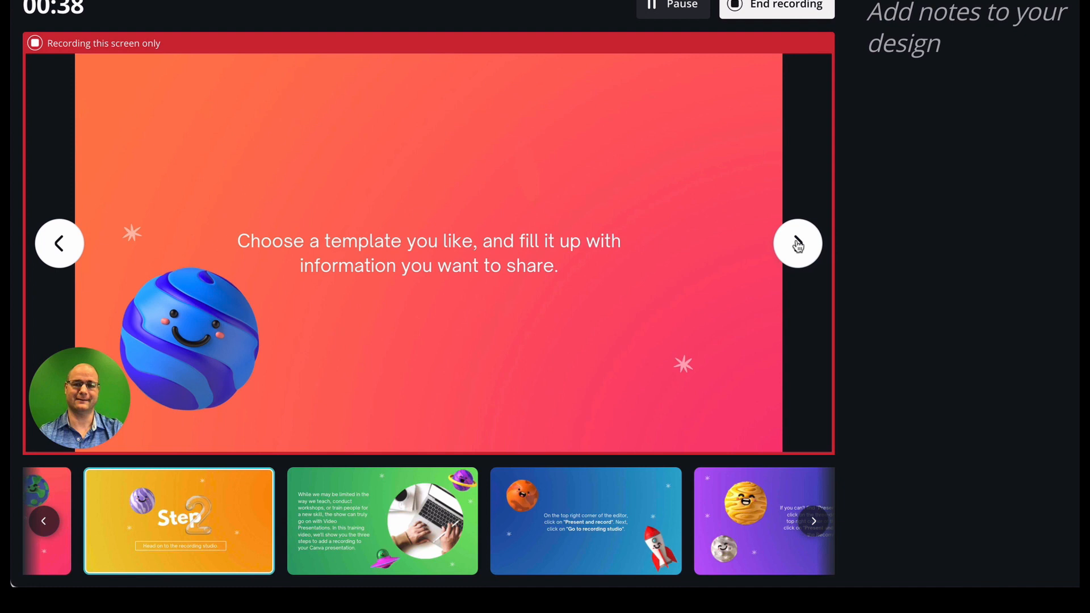
{"action": "left_click", "coordinate": [799, 243]}
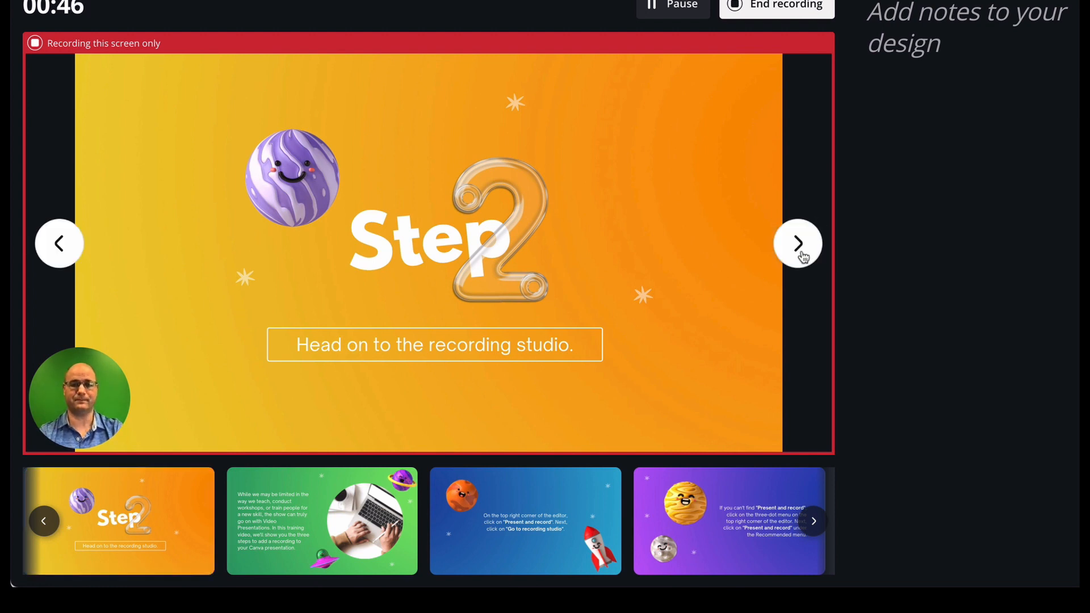
{"action": "left_click", "coordinate": [798, 243]}
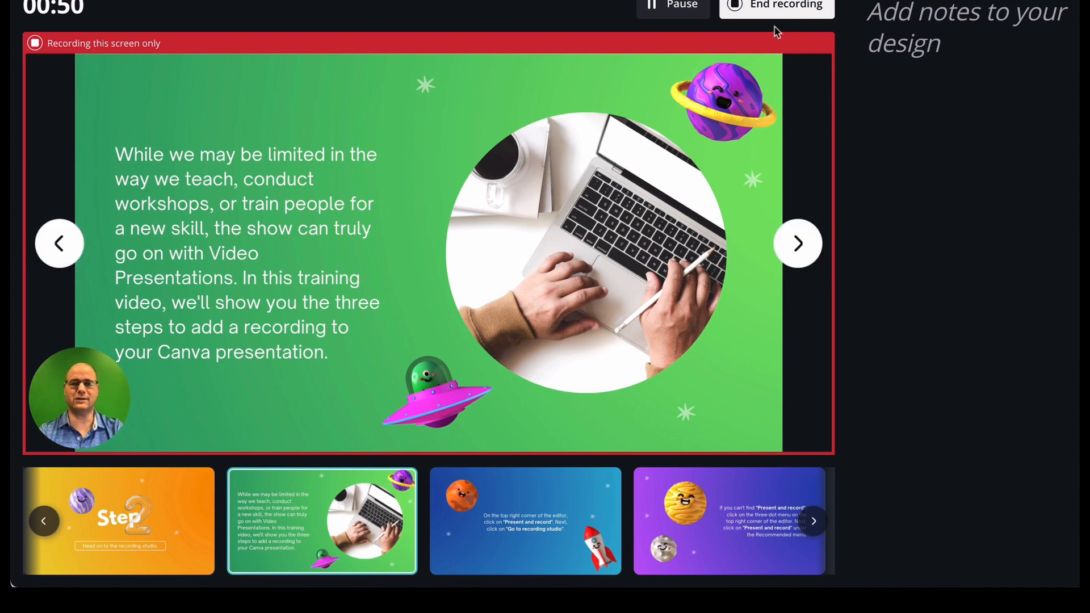
- End the roughly 51-second recording, then save it and exit the studio
{"action": "left_click", "coordinate": [777, 4]}
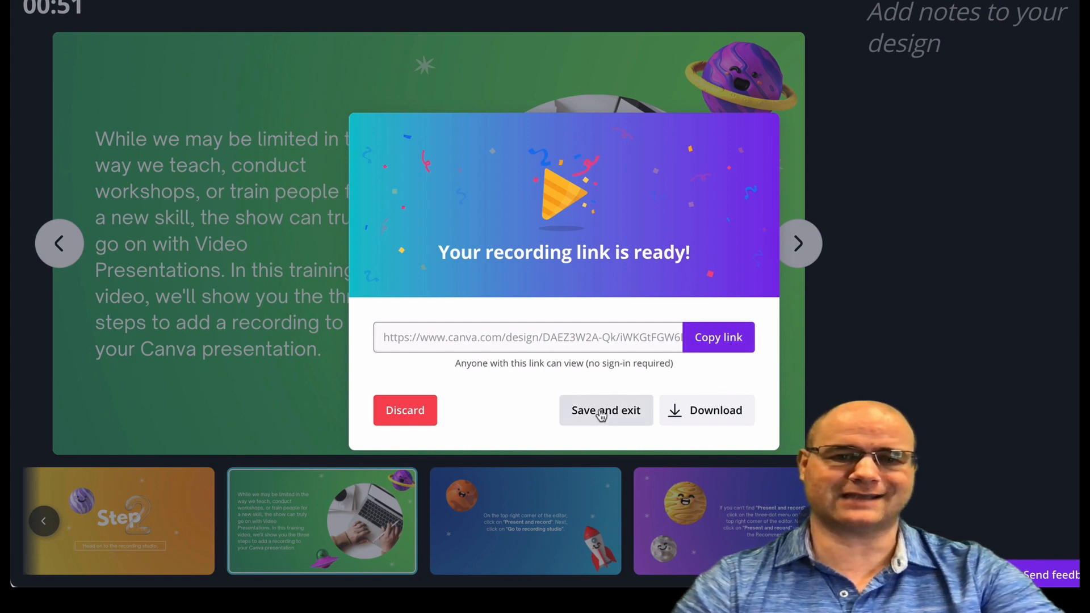
{"action": "left_click", "coordinate": [605, 410]}
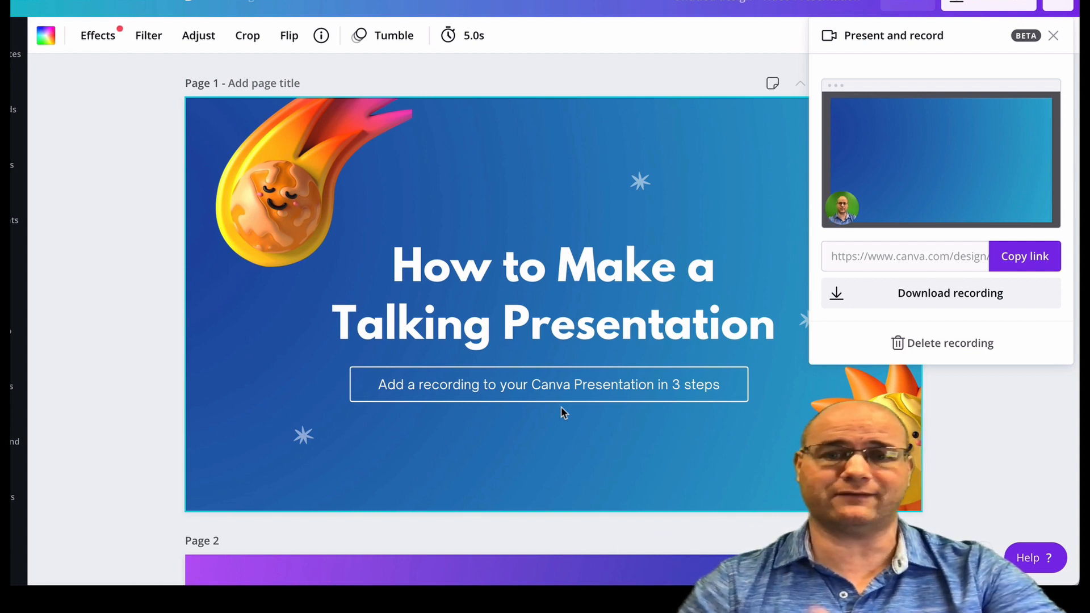
{"action": "mouse_move", "coordinate": [943, 320]}
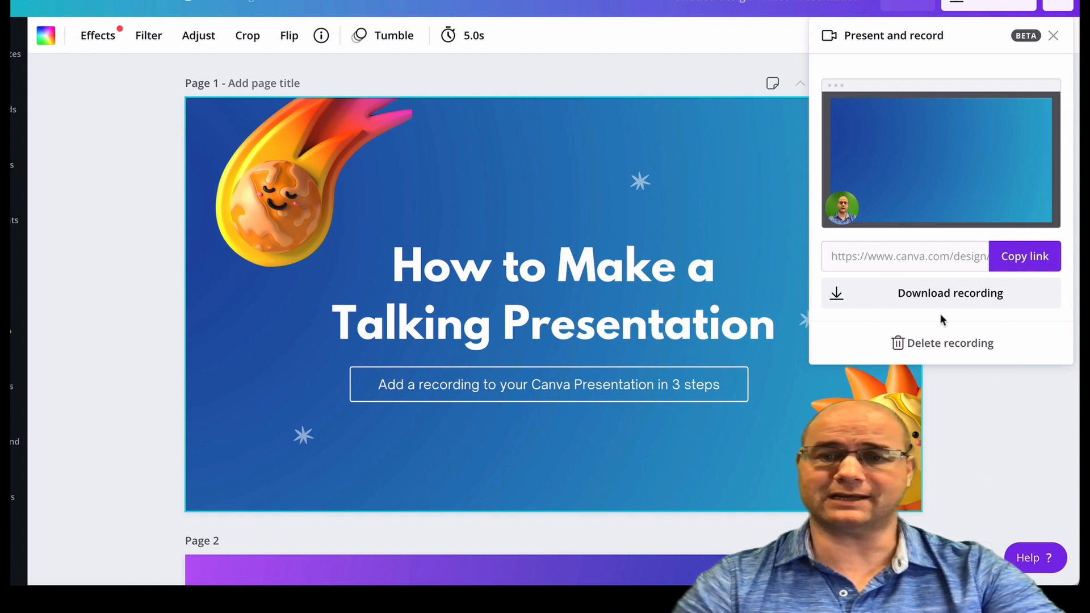
{"action": "mouse_move", "coordinate": [951, 188]}
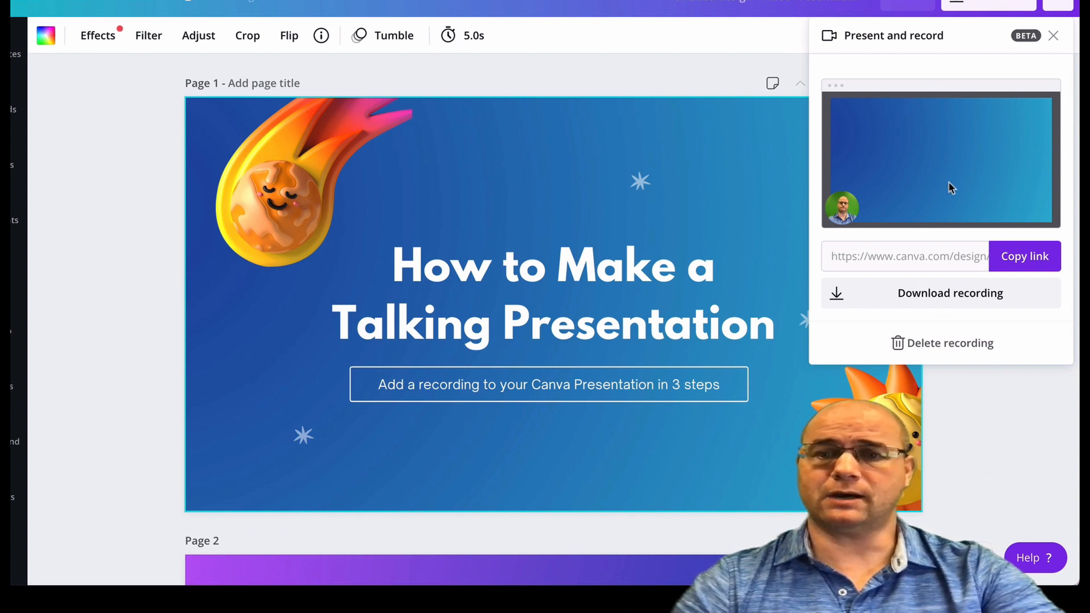
- Open the saved recording's preview thumbnail in the player
{"action": "left_click", "coordinate": [1024, 256]}
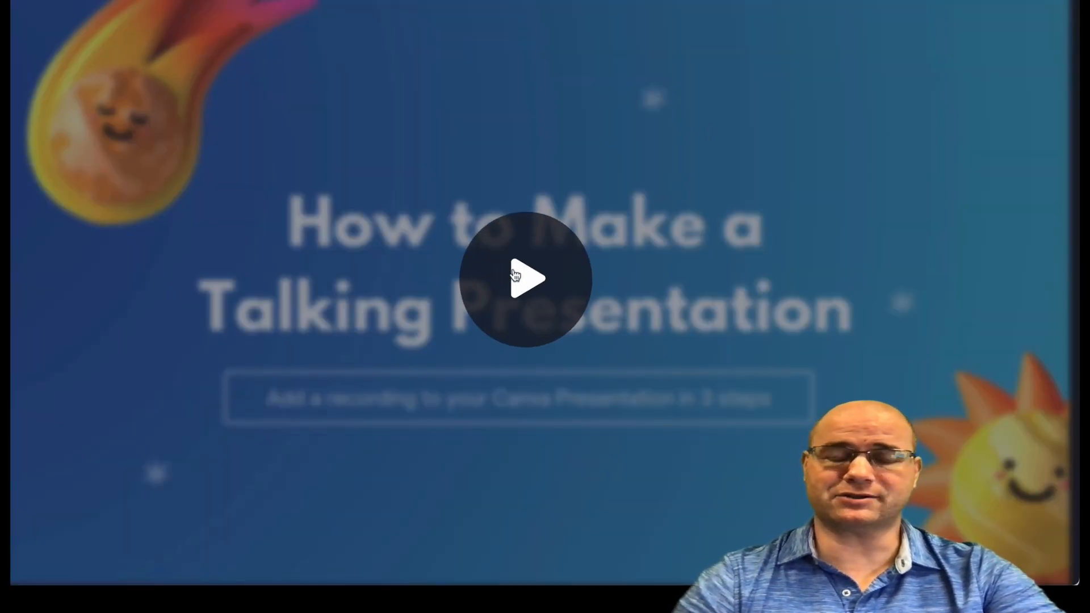
- Start playback of the 51-second recording from the title slide
{"action": "left_click", "coordinate": [525, 278]}
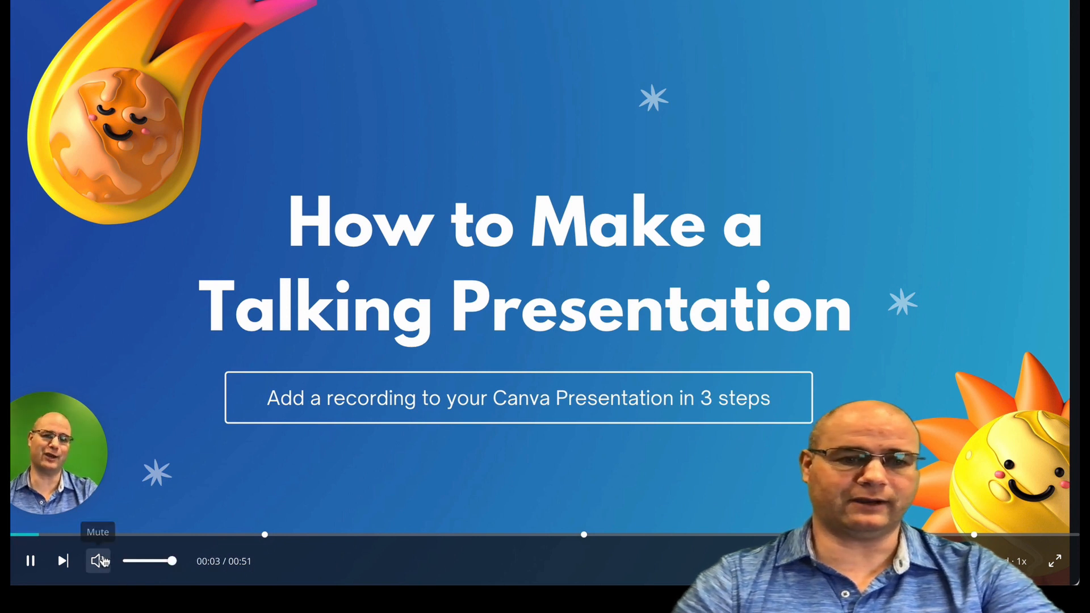
{"action": "left_click", "coordinate": [98, 561]}
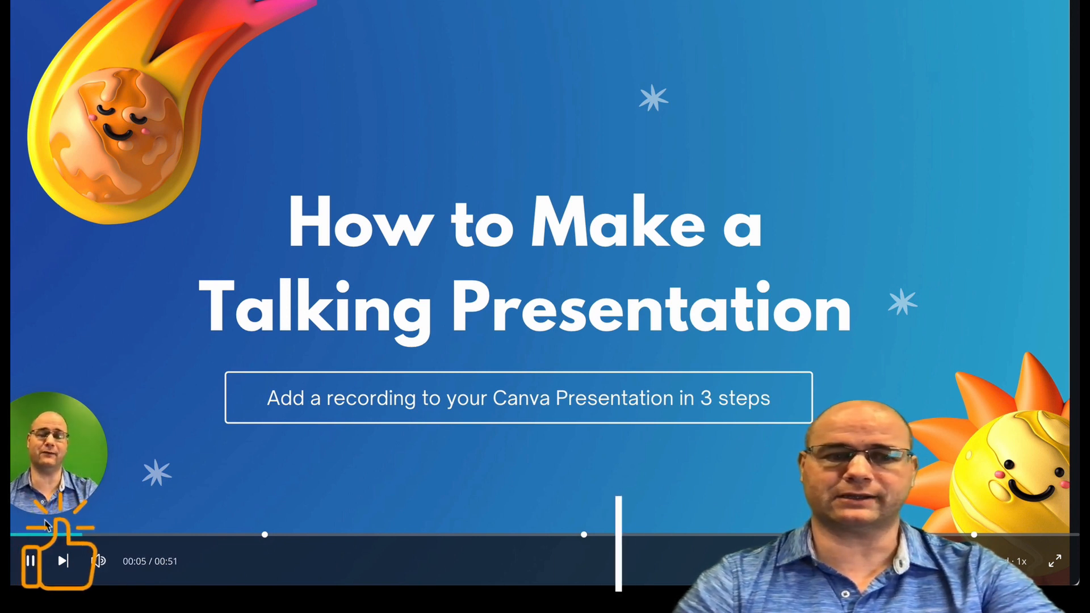